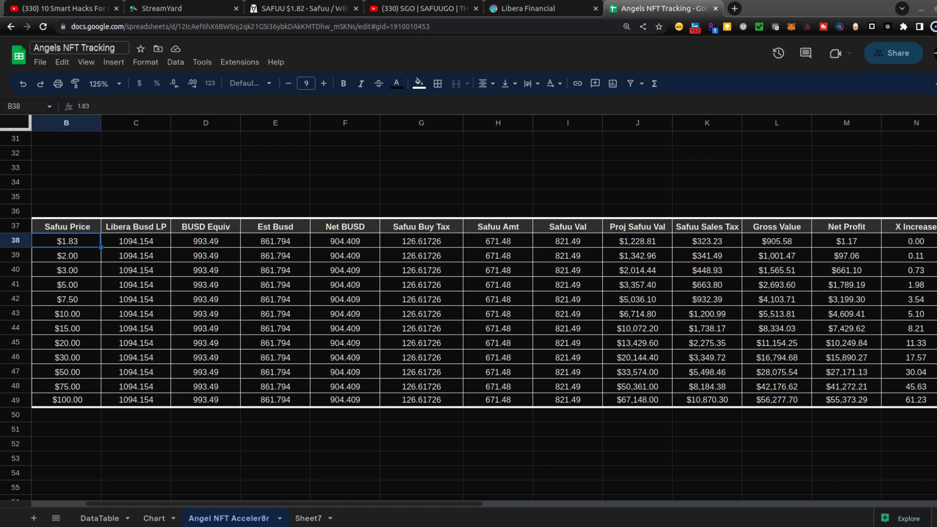
mouse_move(440, 380)
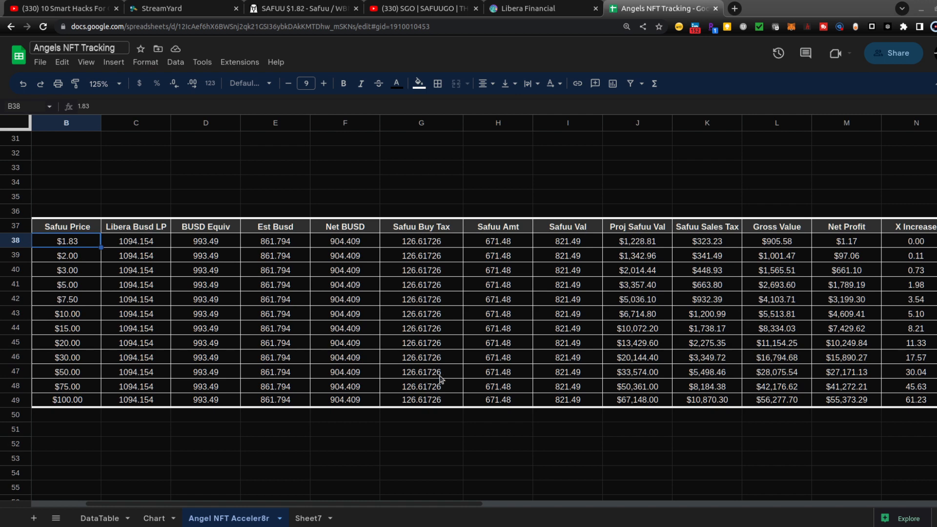
mouse_move(220, 263)
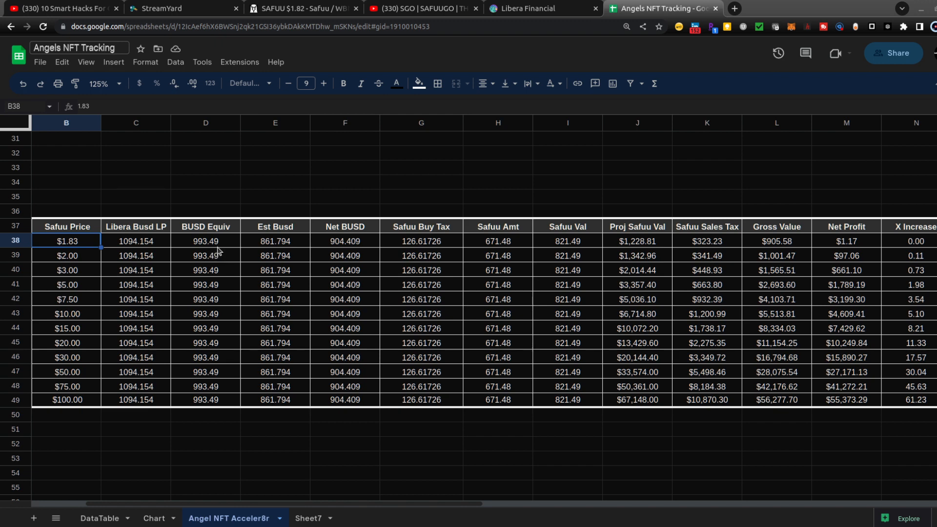
mouse_move(174, 206)
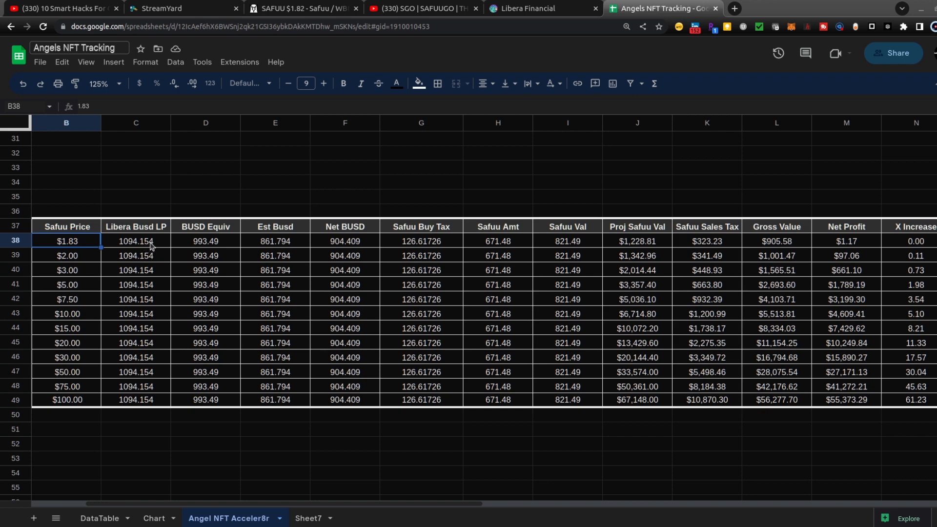
mouse_move(335, 213)
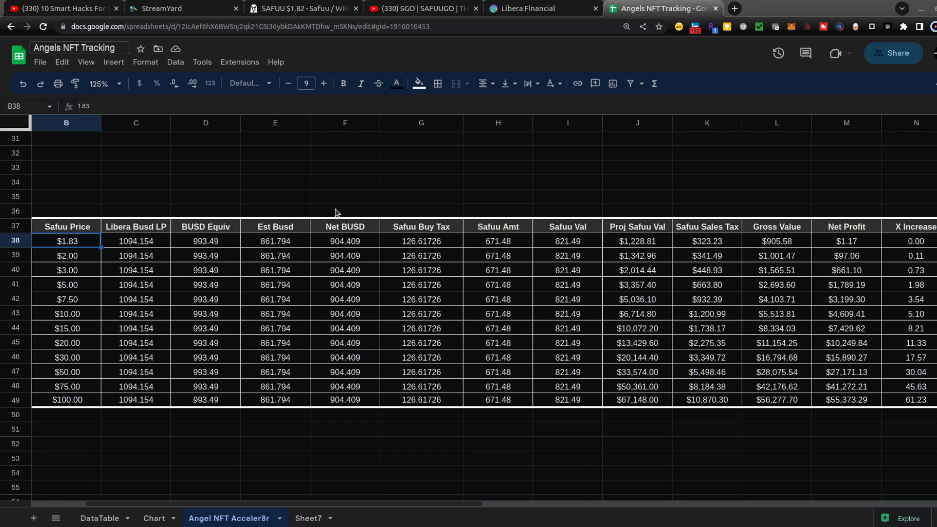
mouse_move(247, 189)
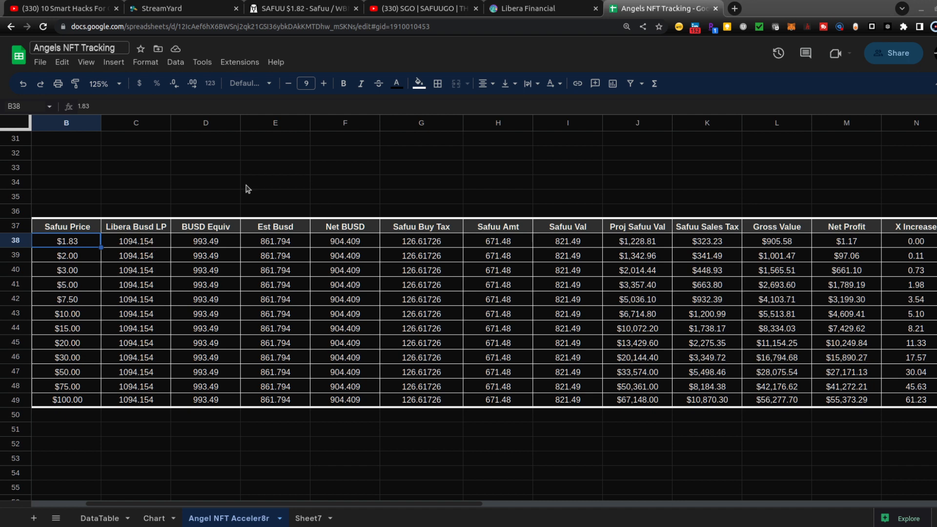
Step: Scroll through the reward transaction log and select the 5/15/23 date entry
scroll(up, 3)
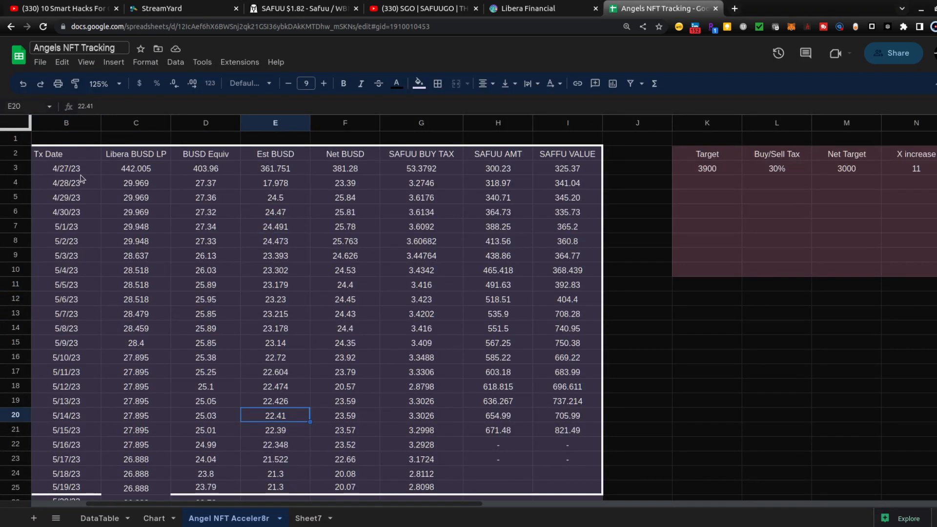
scroll(down, 3)
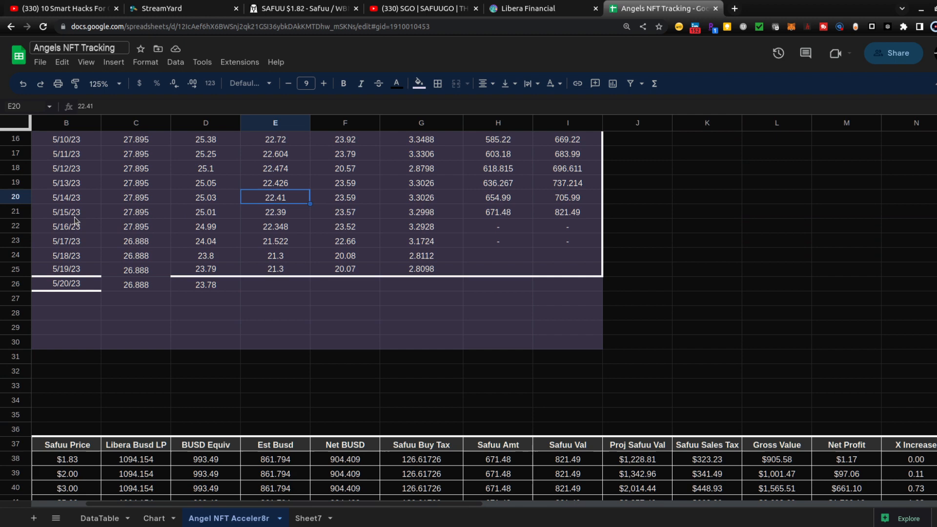
click(66, 212)
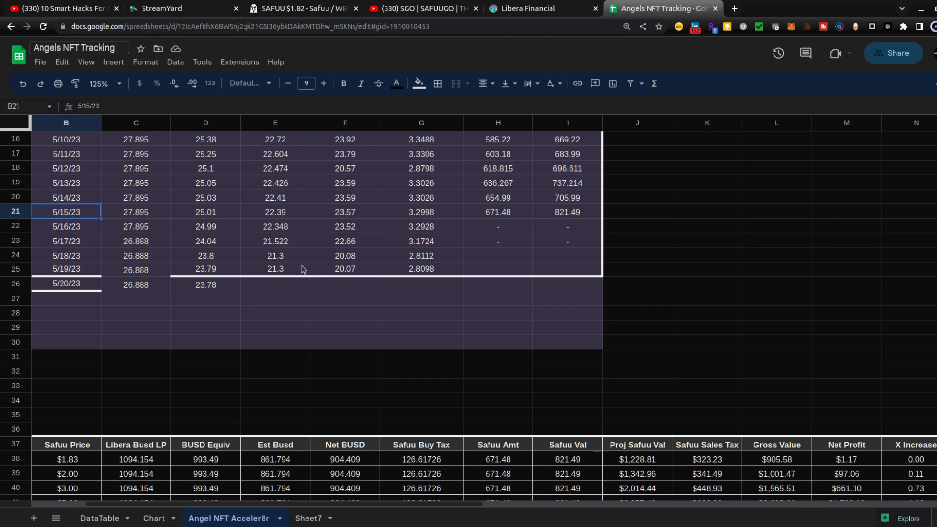
Step: Return to the Safuu price projection table and select the $1.83 price cell
scroll(down, 3)
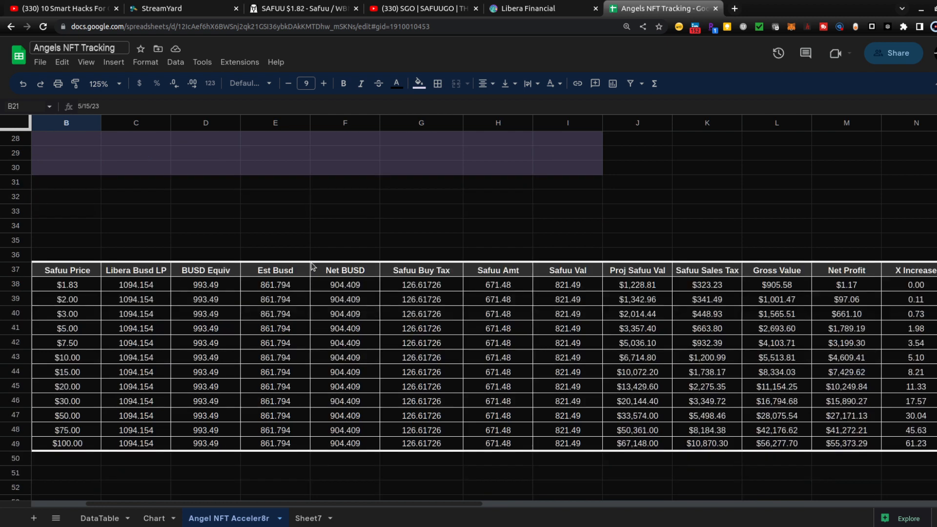
mouse_move(250, 299)
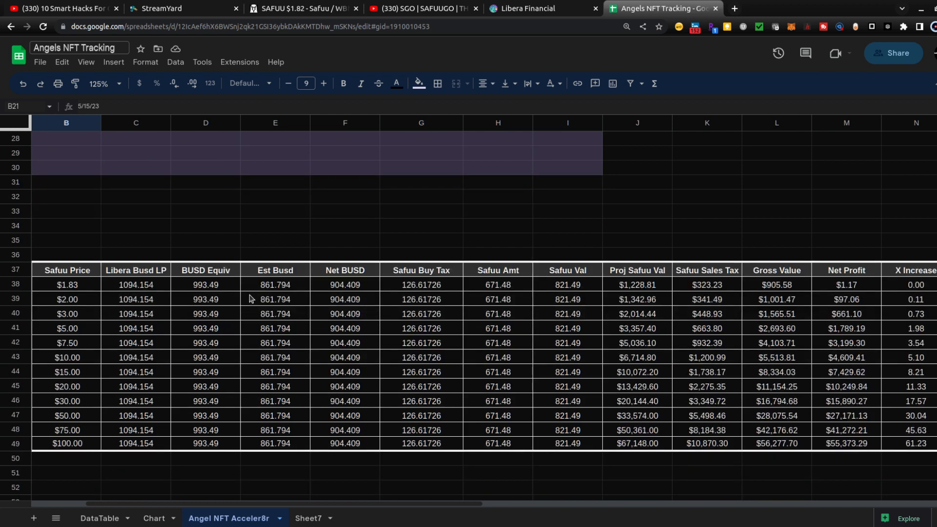
mouse_move(553, 291)
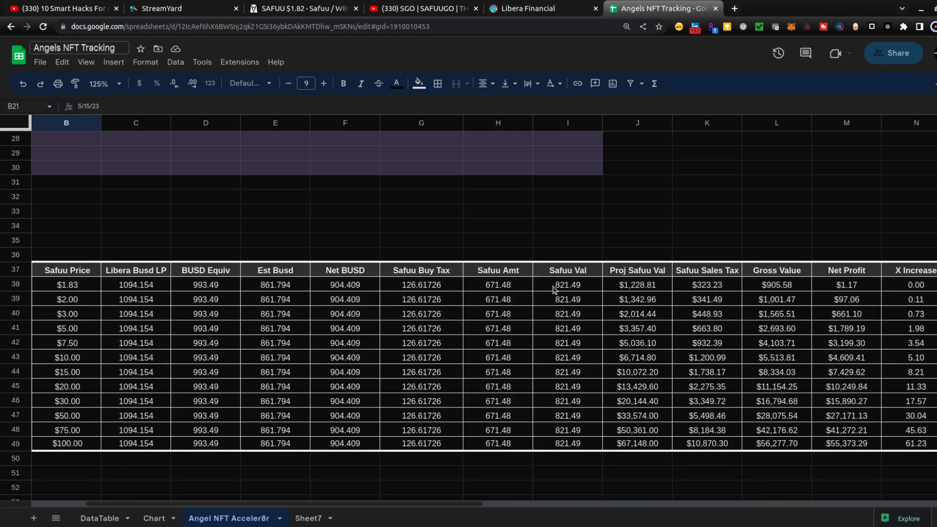
mouse_move(502, 291)
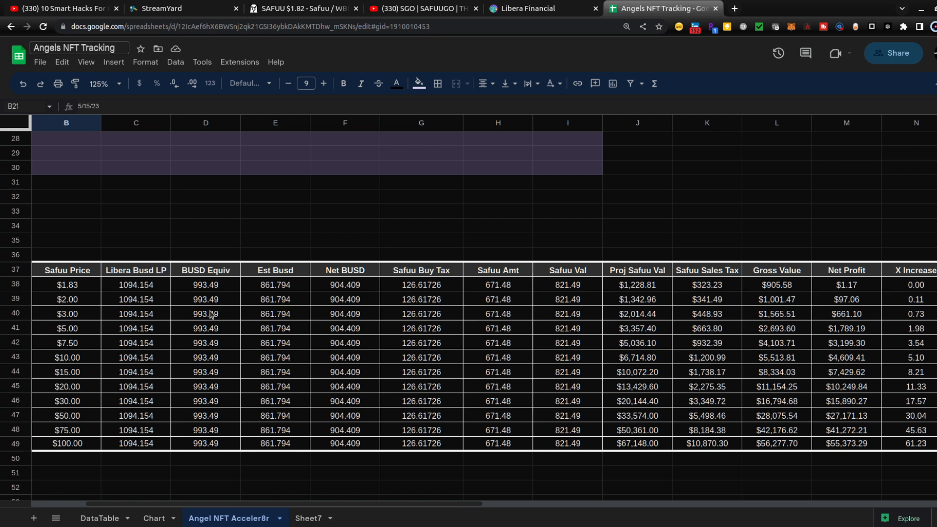
click(67, 284)
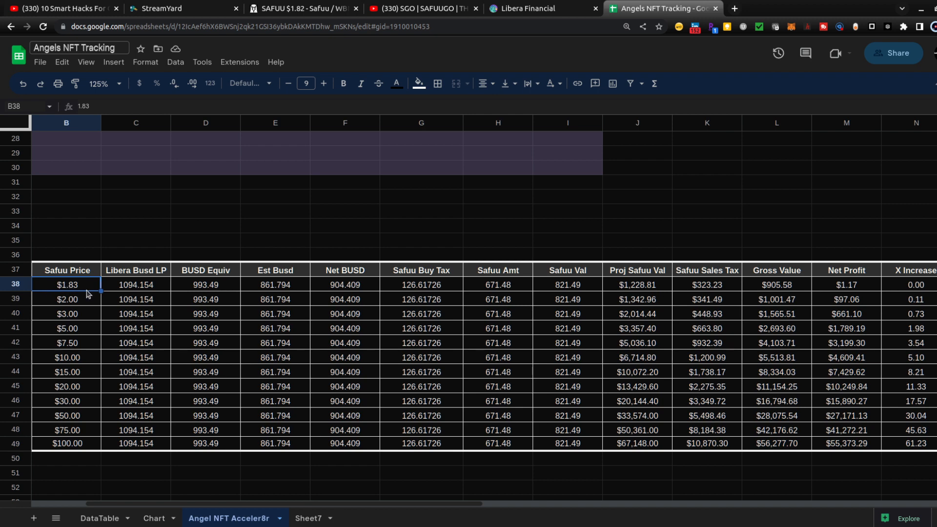
mouse_move(781, 294)
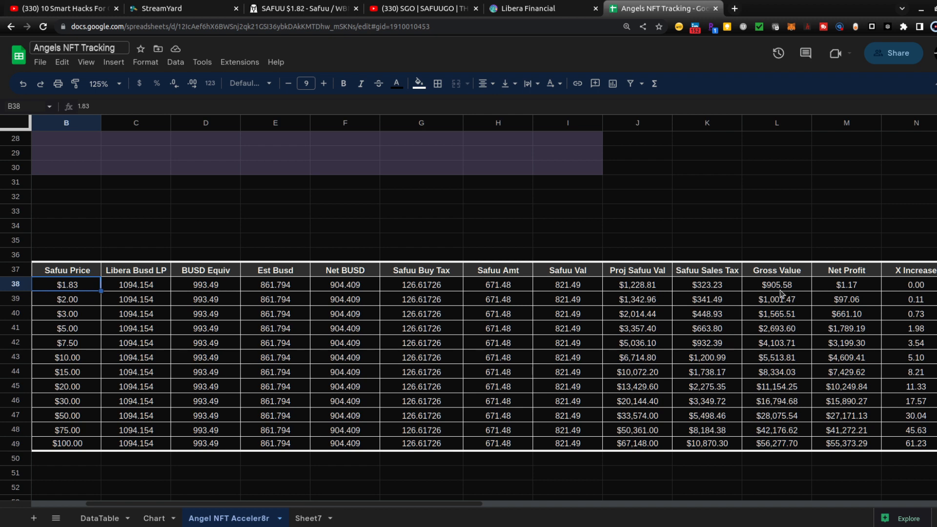
Step: Check the DexScreener Safuu chart, then move to the SafuuGO YouTube stream page
click(305, 9)
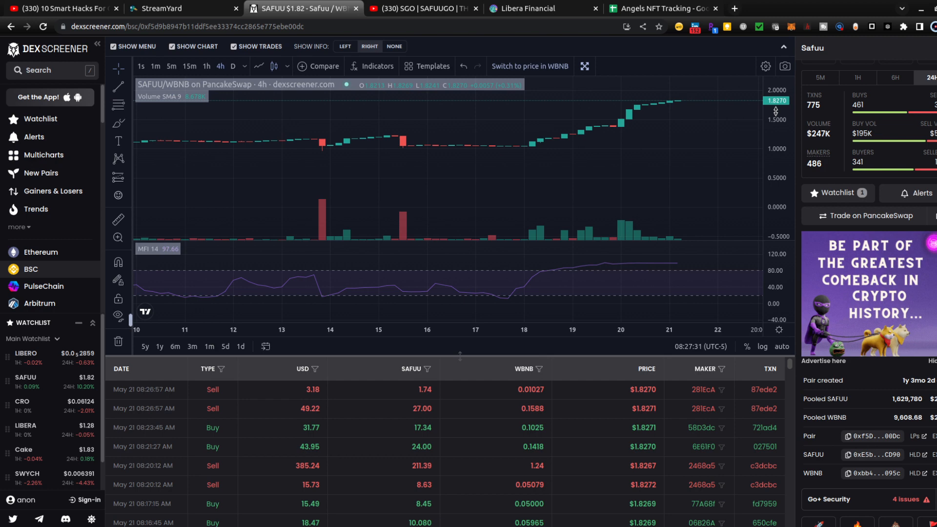
click(423, 9)
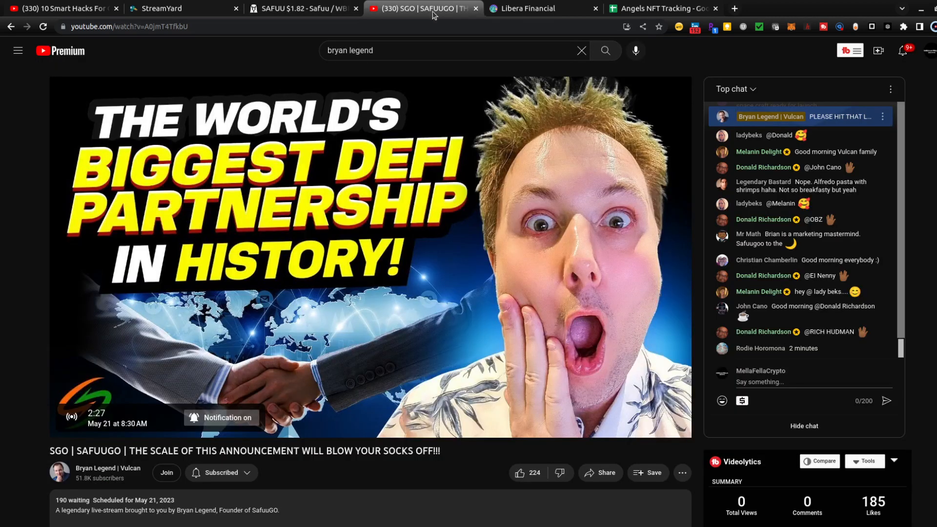
click(528, 473)
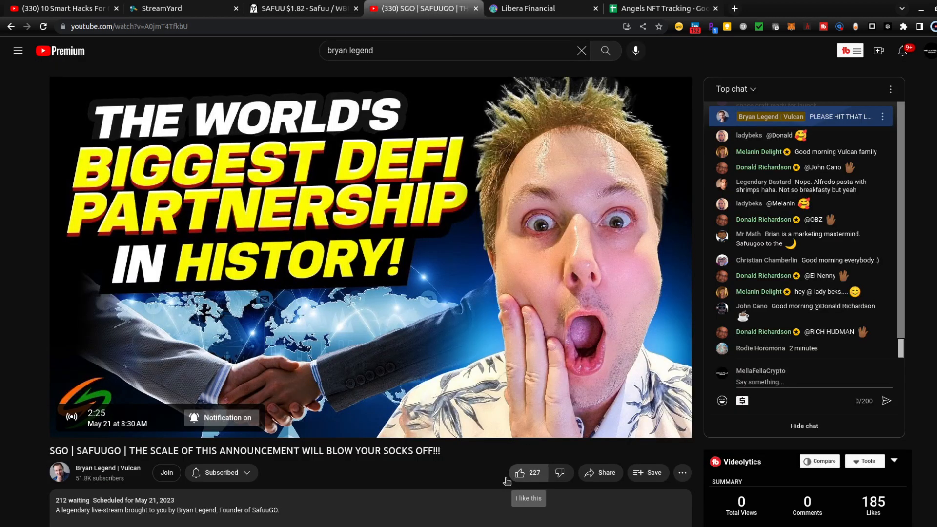
mouse_move(475, 485)
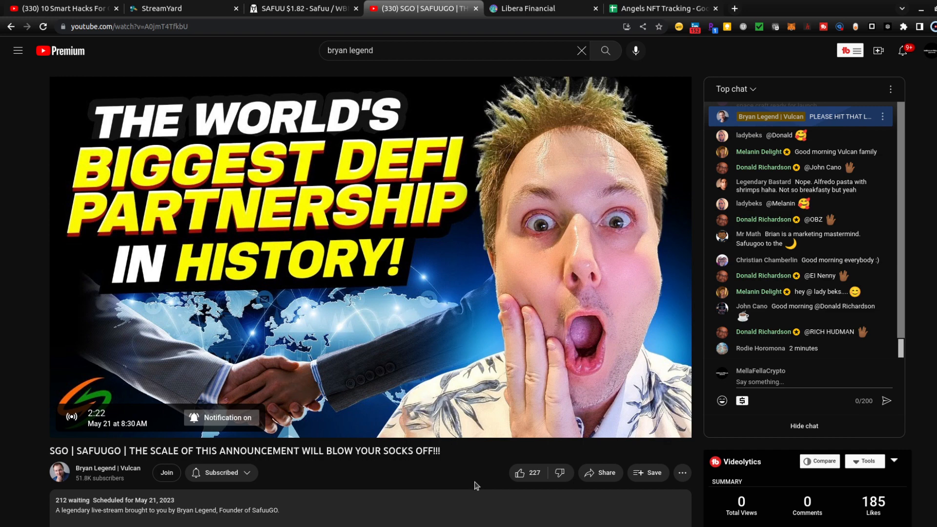
mouse_move(457, 492)
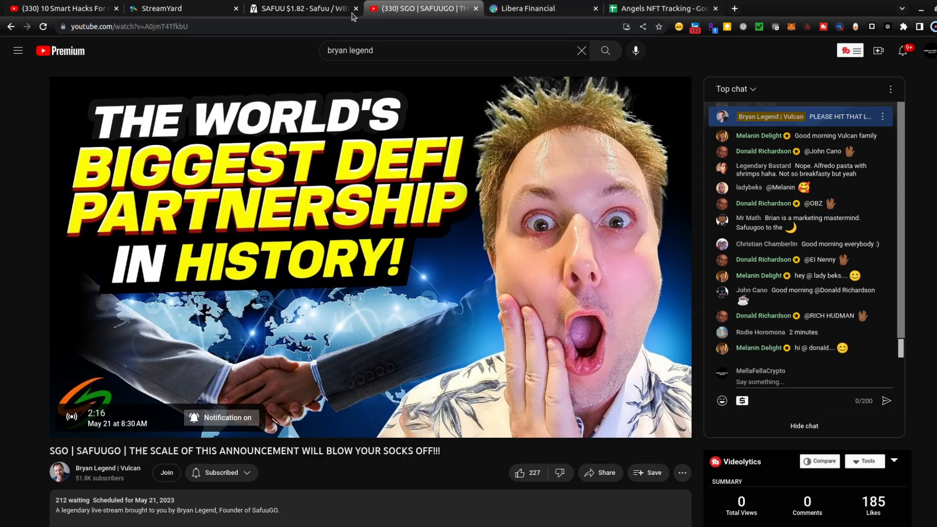
Step: View the SAFUU/WBNB chart near $1.827, then return to the Angels NFT Tracking sheet
click(302, 8)
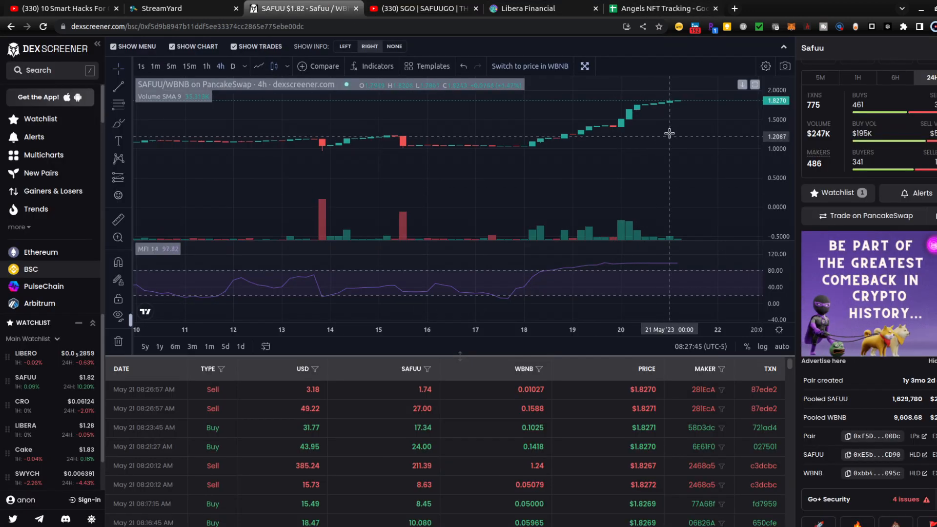
mouse_move(676, 152)
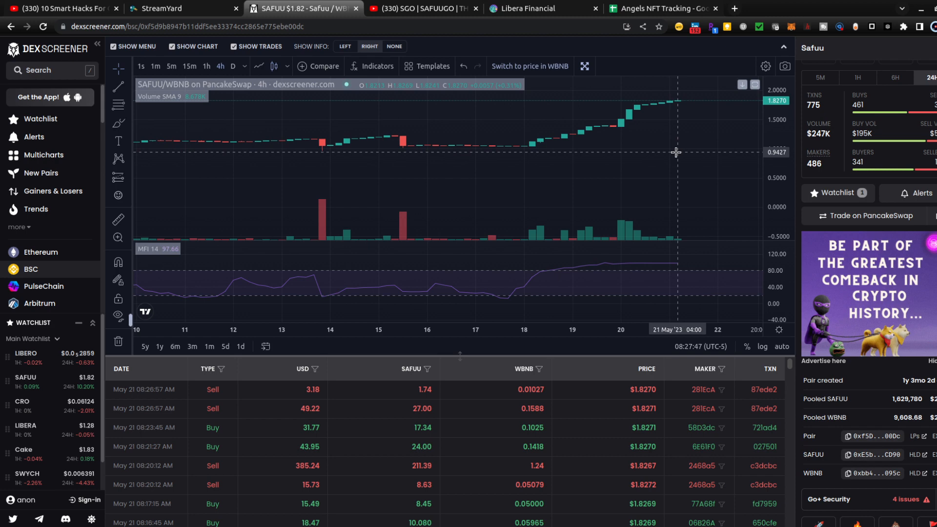
mouse_move(656, 82)
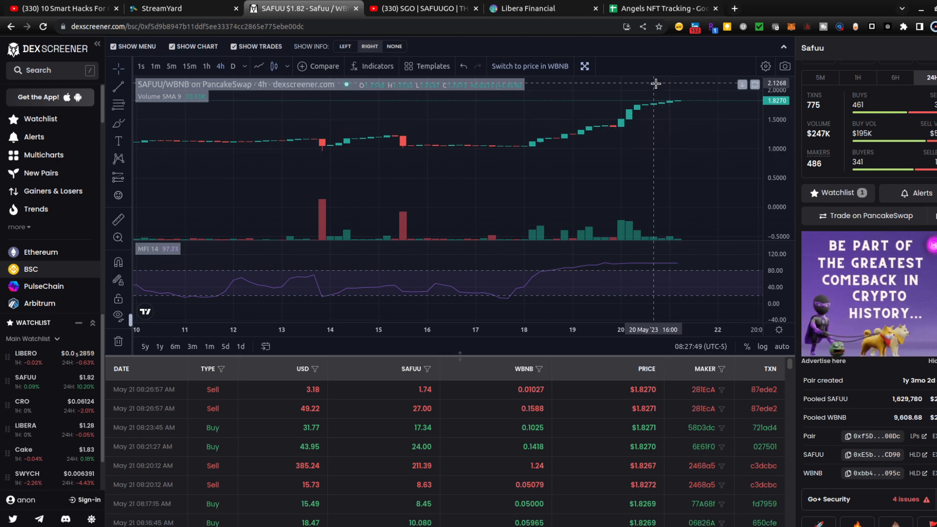
click(661, 9)
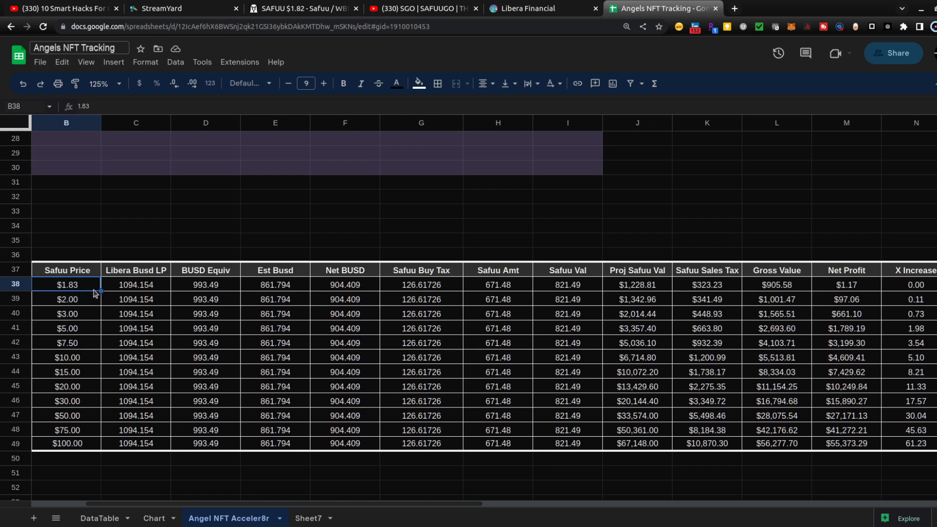
mouse_move(98, 303)
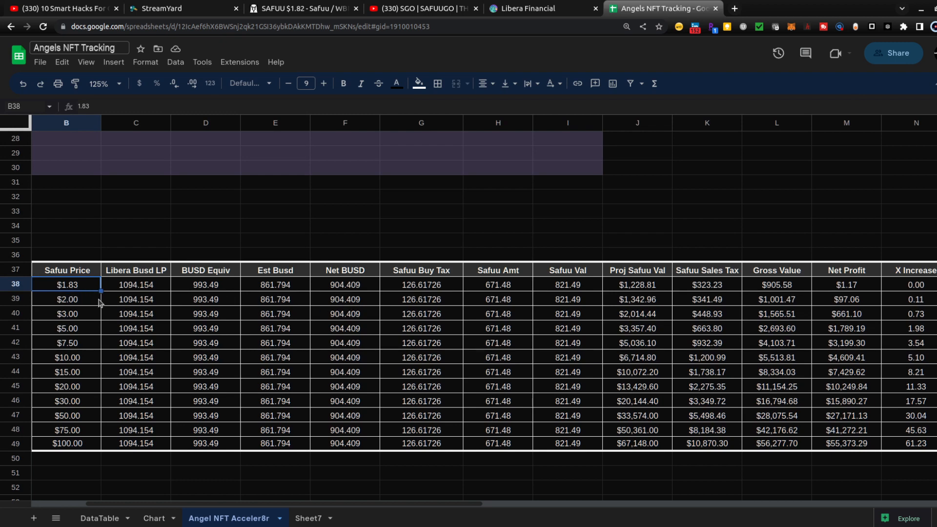
mouse_move(81, 308)
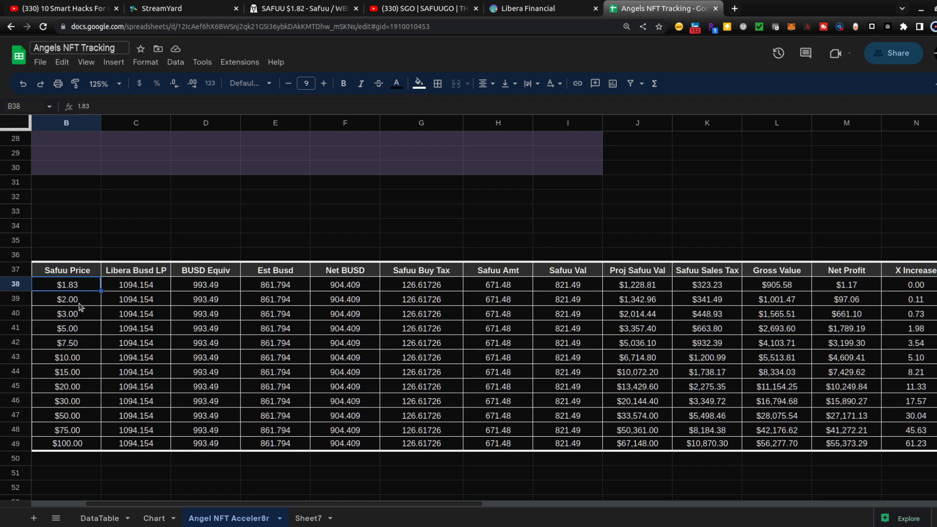
mouse_move(84, 304)
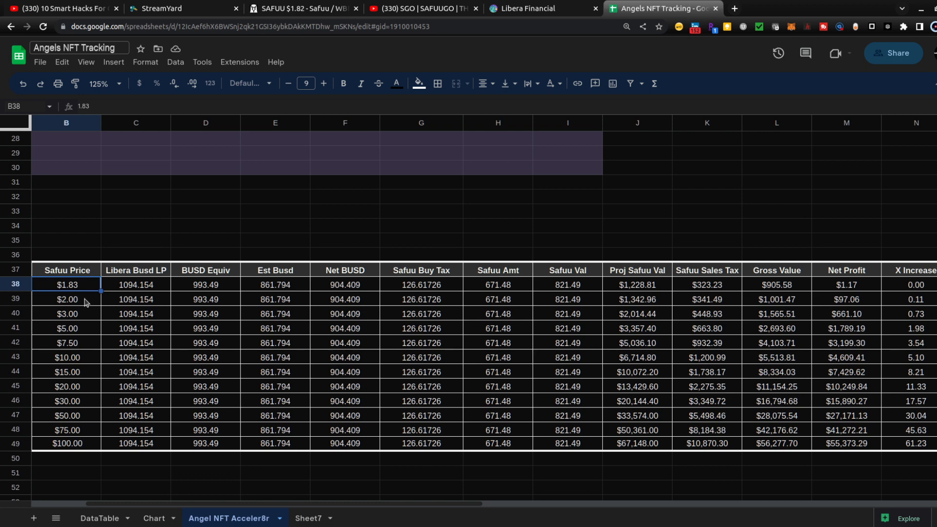
mouse_move(175, 298)
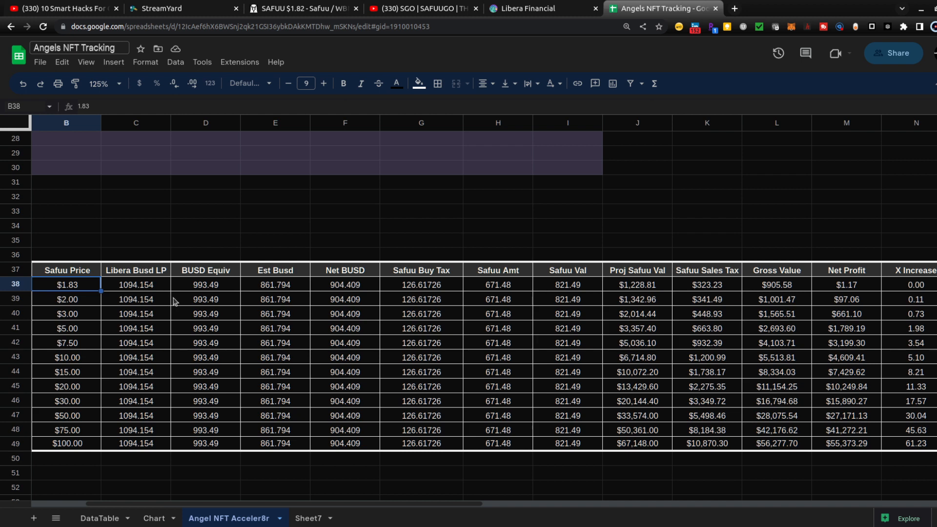
mouse_move(152, 297)
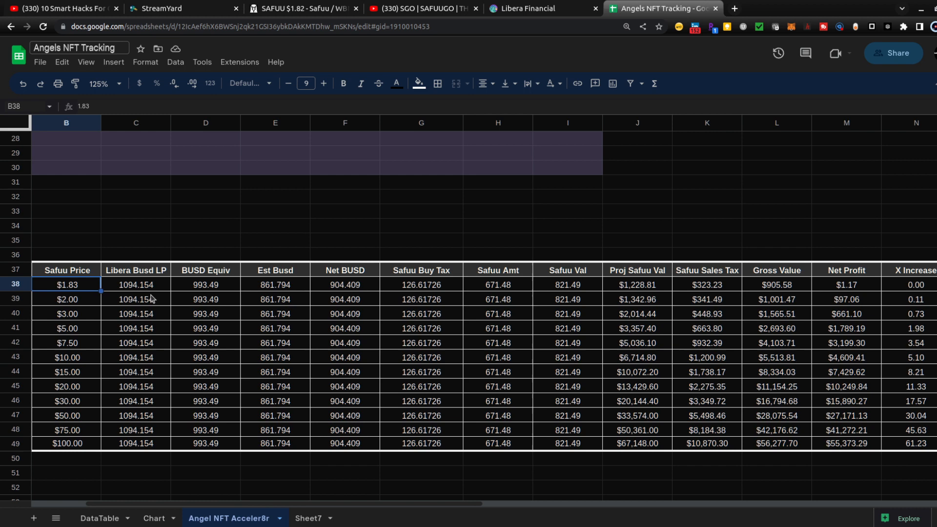
mouse_move(88, 289)
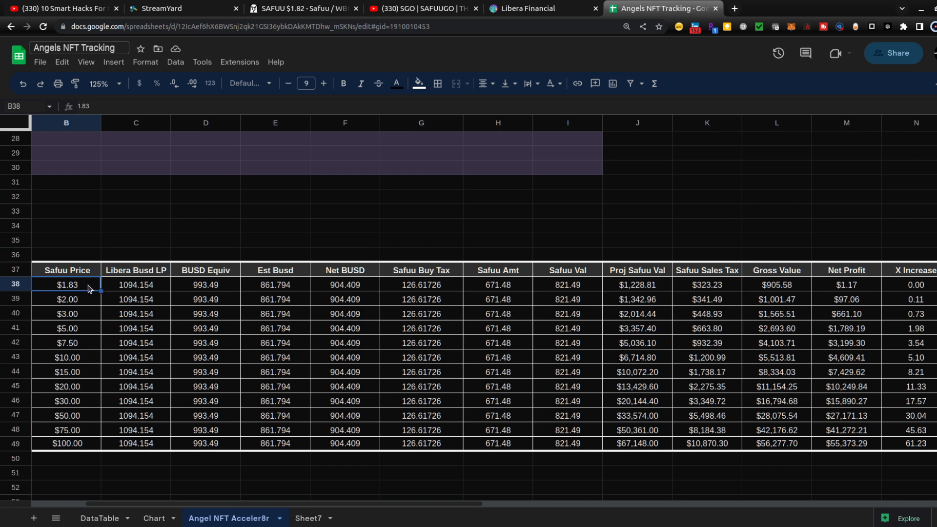